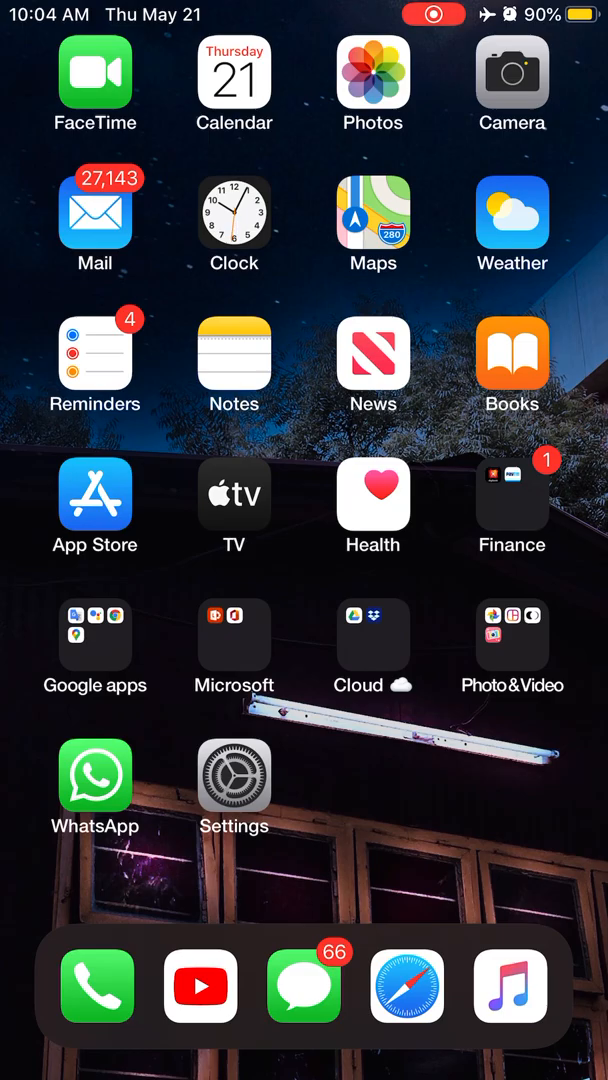
- Reach the tweaks section of Settings and view Cask 2's Slide animation at 250 ms
{"action": "left_click", "coordinate": [234, 775]}
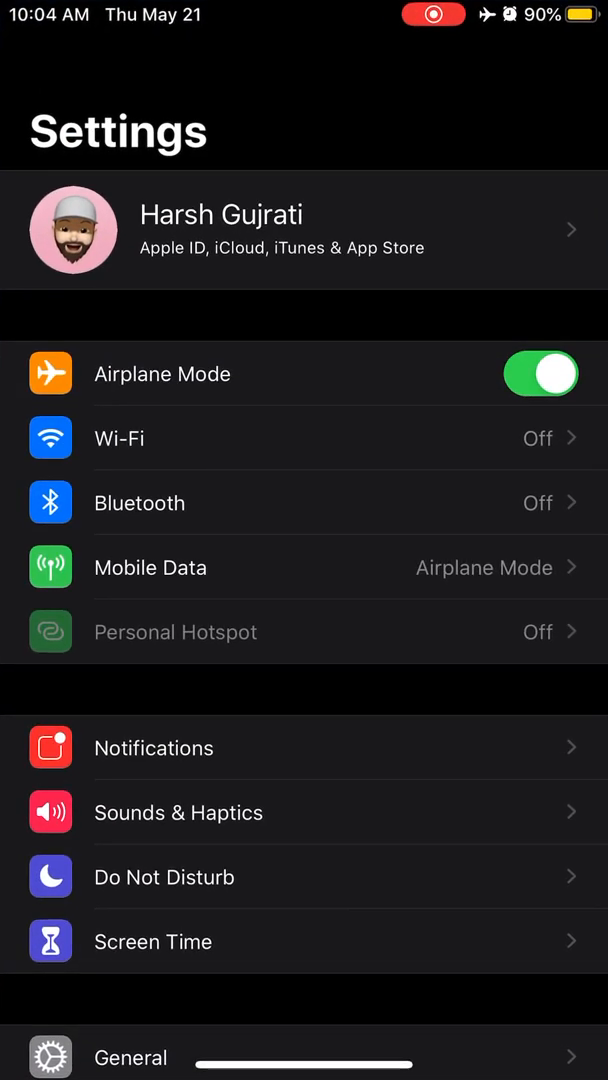
{"action": "scroll", "scroll_direction": "down", "scroll_amount": 3}
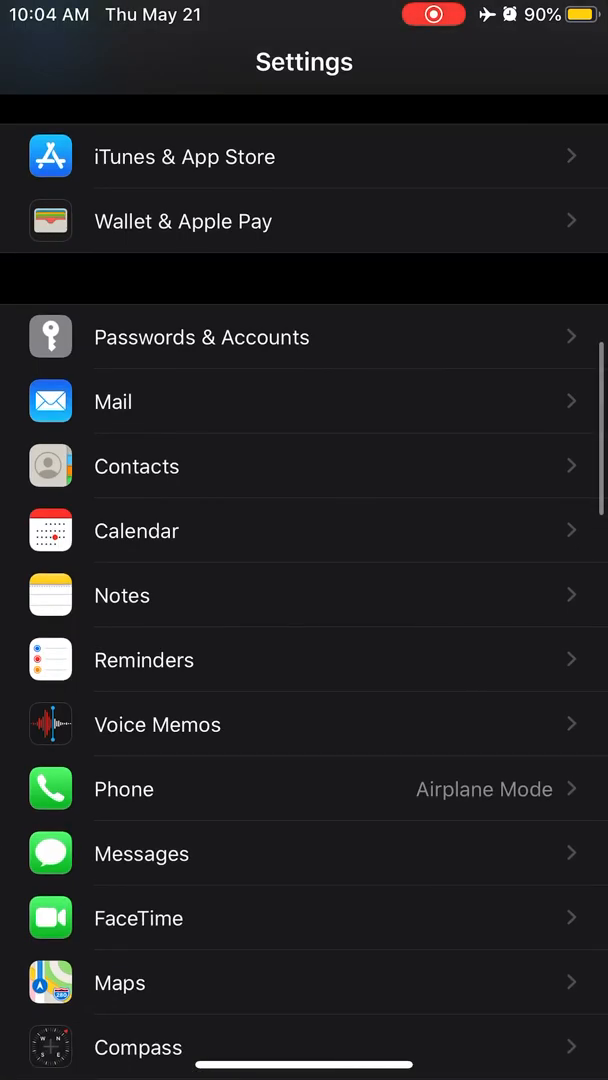
{"action": "scroll", "scroll_direction": "down", "scroll_amount": 3}
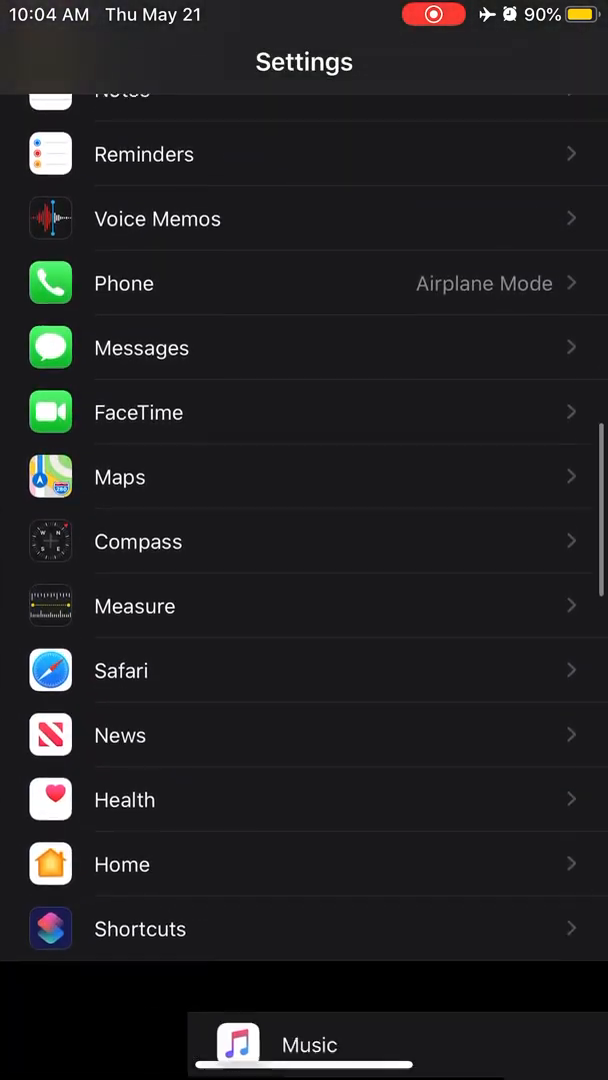
{"action": "scroll", "scroll_direction": "down", "scroll_amount": 3}
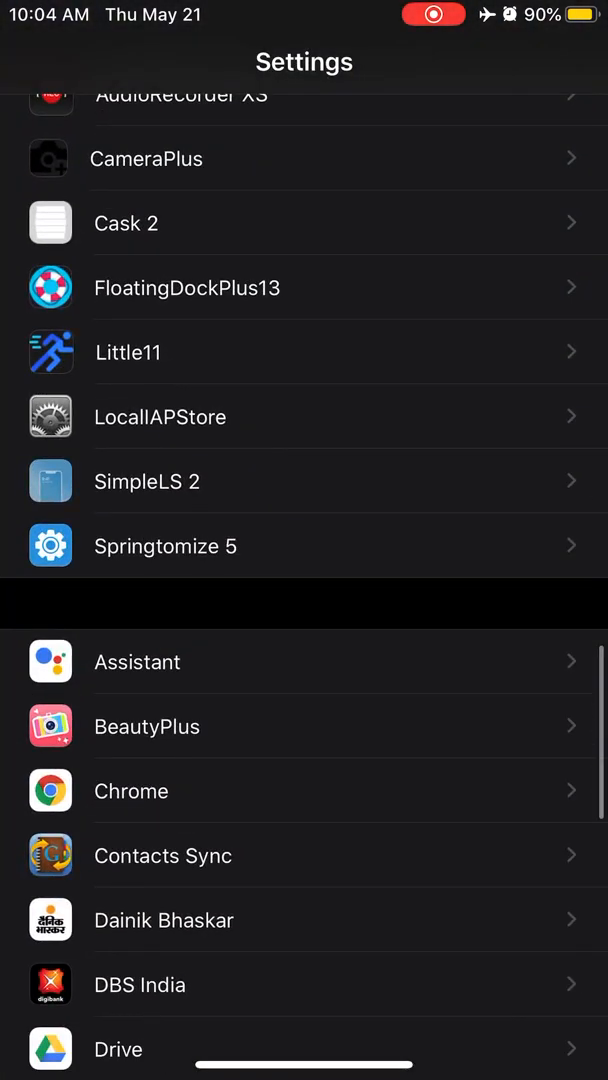
{"action": "left_click", "coordinate": [127, 223]}
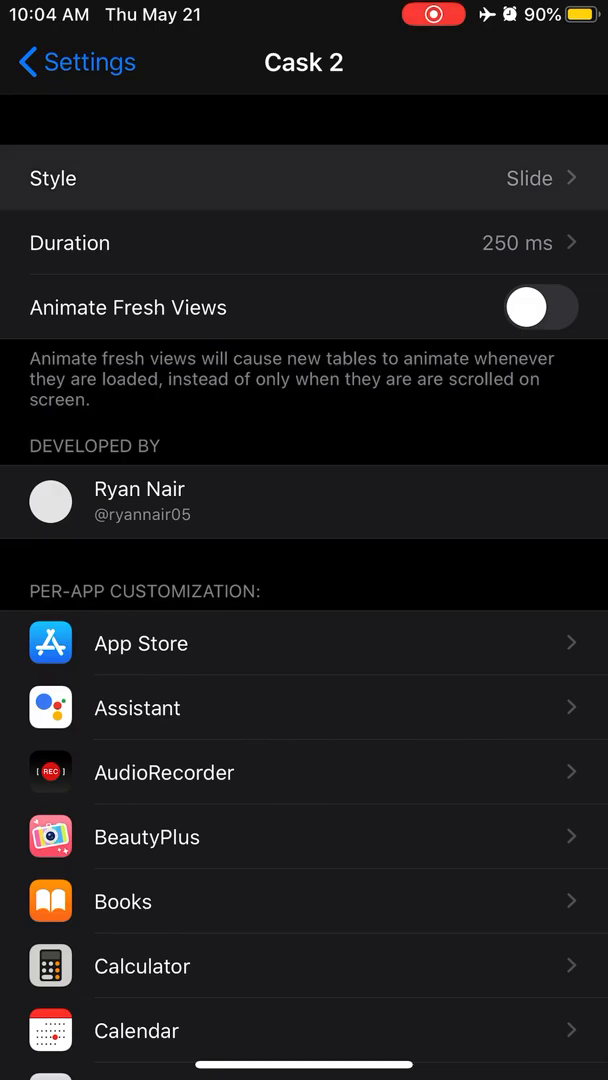
- Return to the main Settings list and continue down the installed tweaks
{"action": "left_click", "coordinate": [300, 178]}
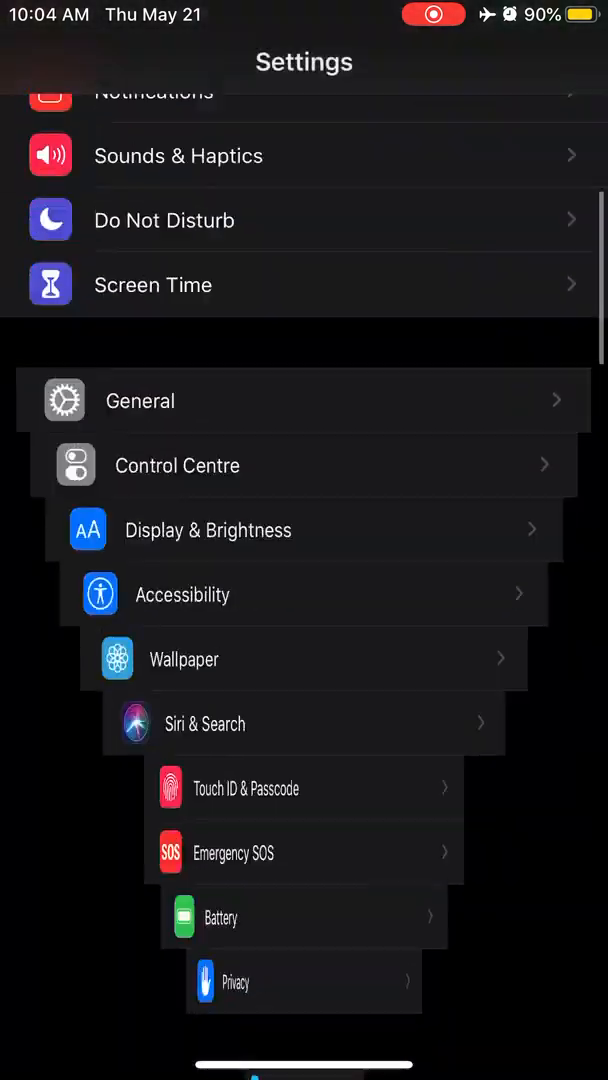
{"action": "scroll", "scroll_direction": "down", "scroll_amount": 3}
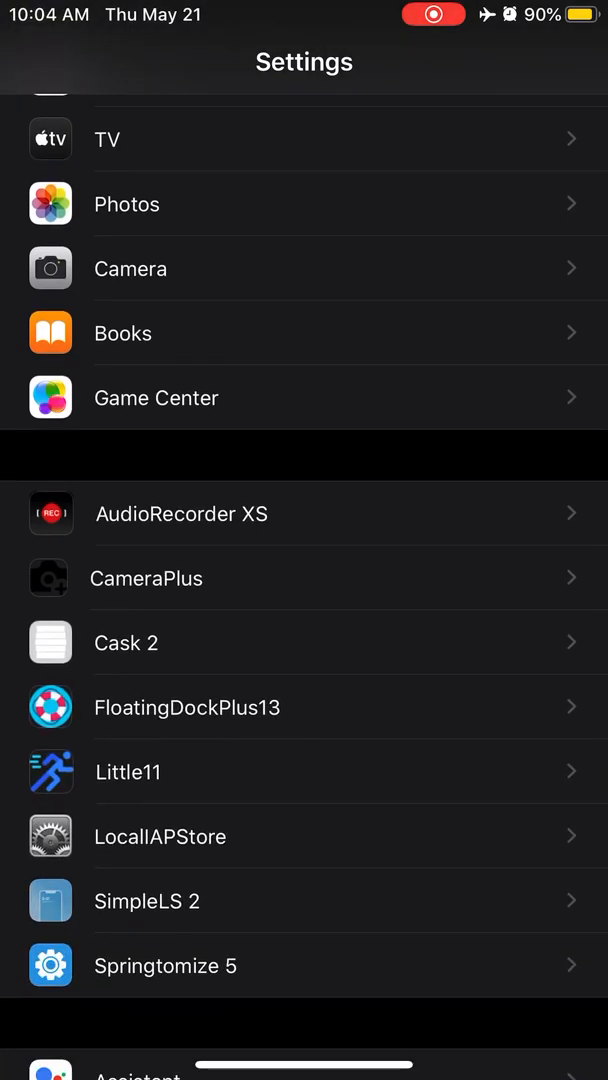
- Enable AudioRecorder XS, acknowledge its Terms and Conditions notice, then go home
{"action": "left_click", "coordinate": [181, 513]}
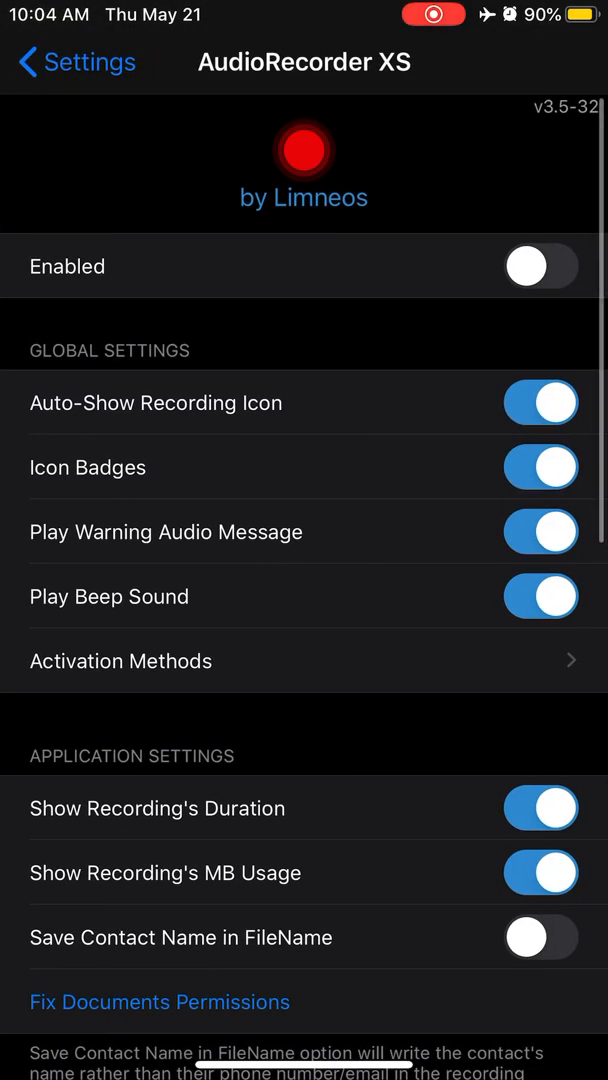
{"action": "left_click", "coordinate": [540, 266]}
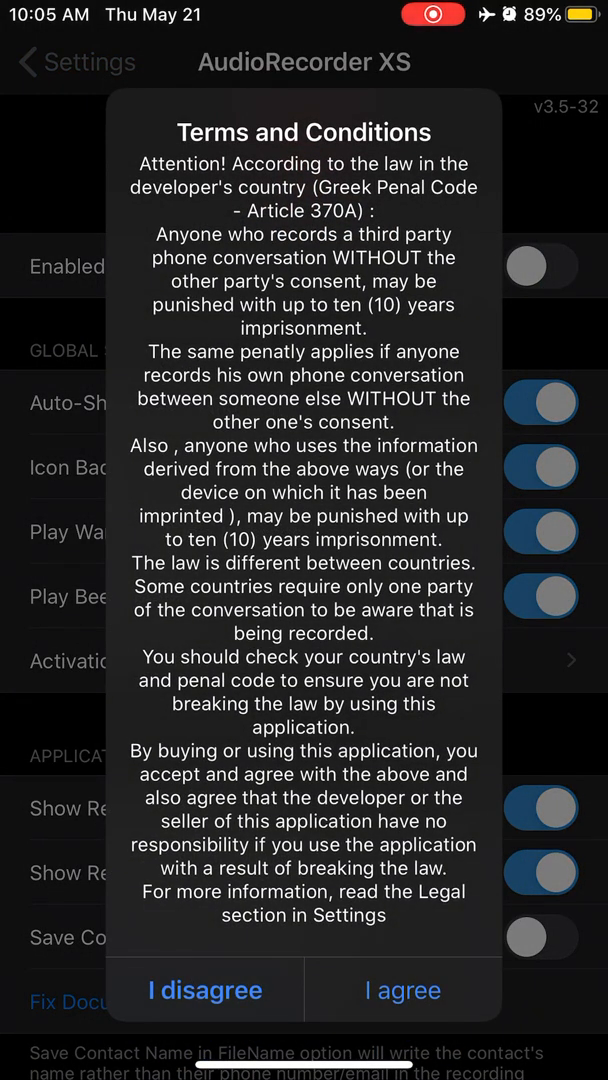
{"action": "left_click", "coordinate": [204, 989]}
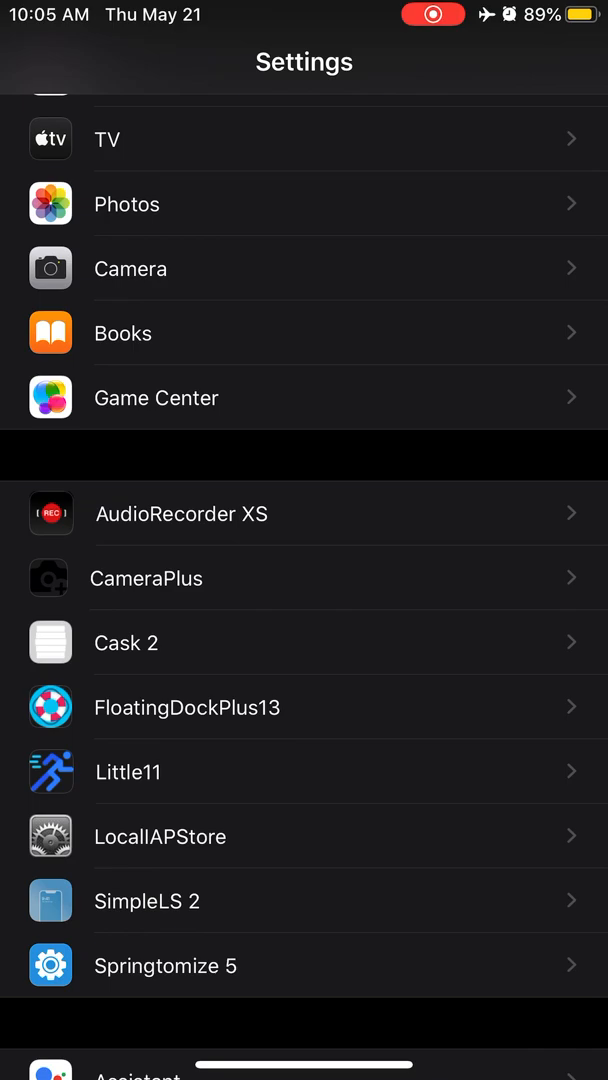
{"action": "left_click", "coordinate": [146, 578]}
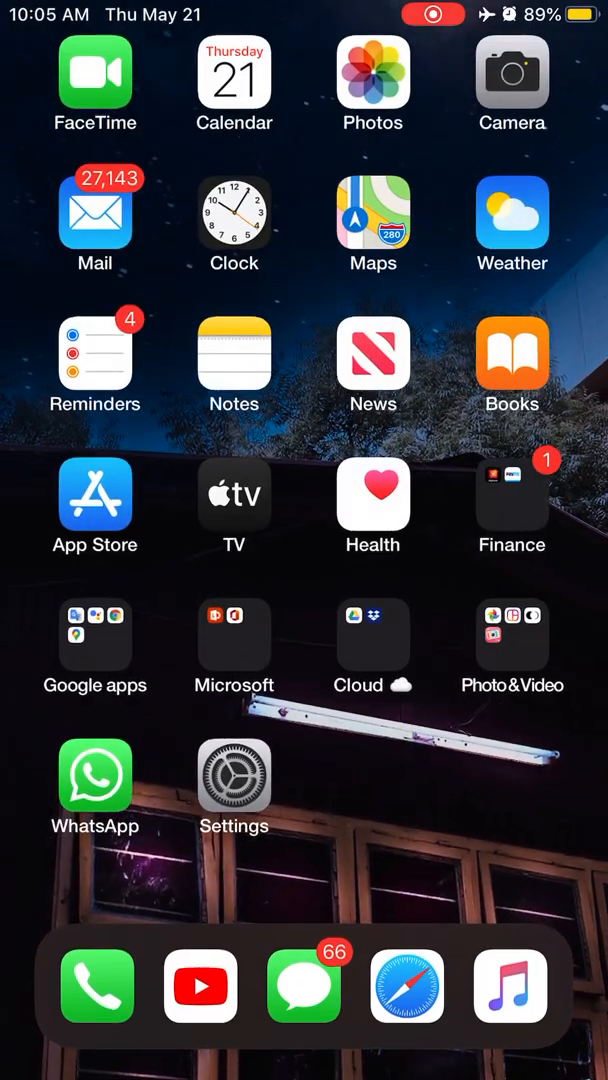
- Shoot a Studio Light portrait of the patterned carpet, then switch to Photo mode
{"action": "left_click", "coordinate": [511, 73]}
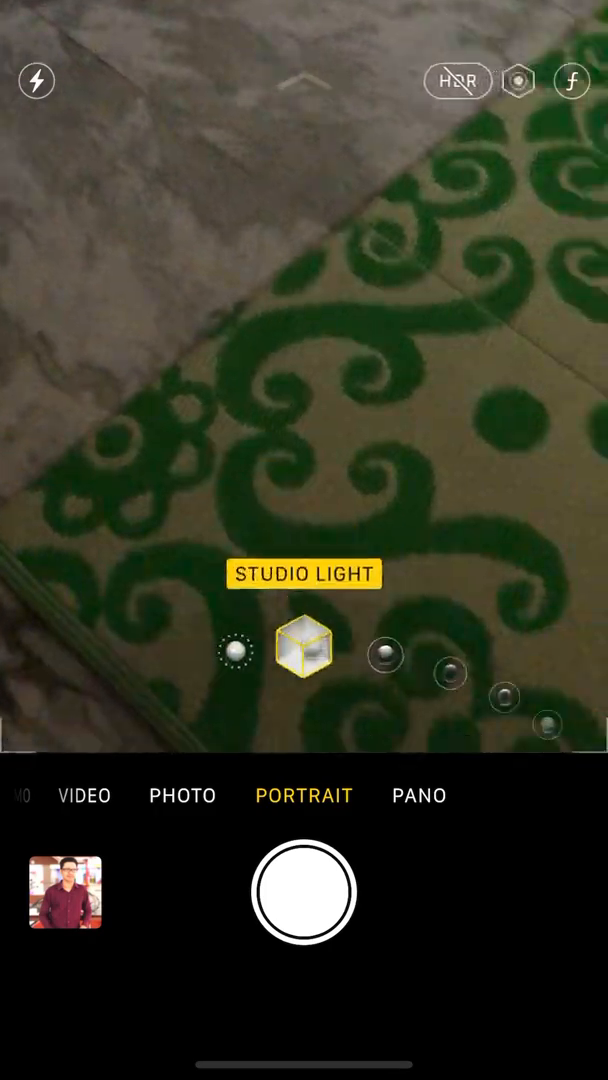
{"action": "left_click", "coordinate": [303, 893]}
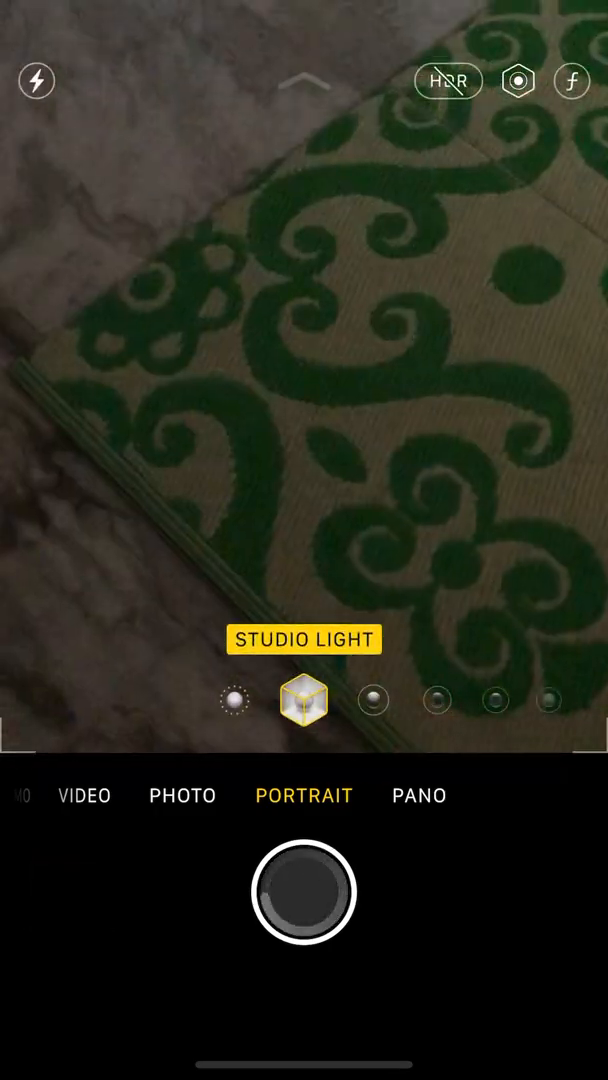
{"action": "left_click", "coordinate": [182, 795]}
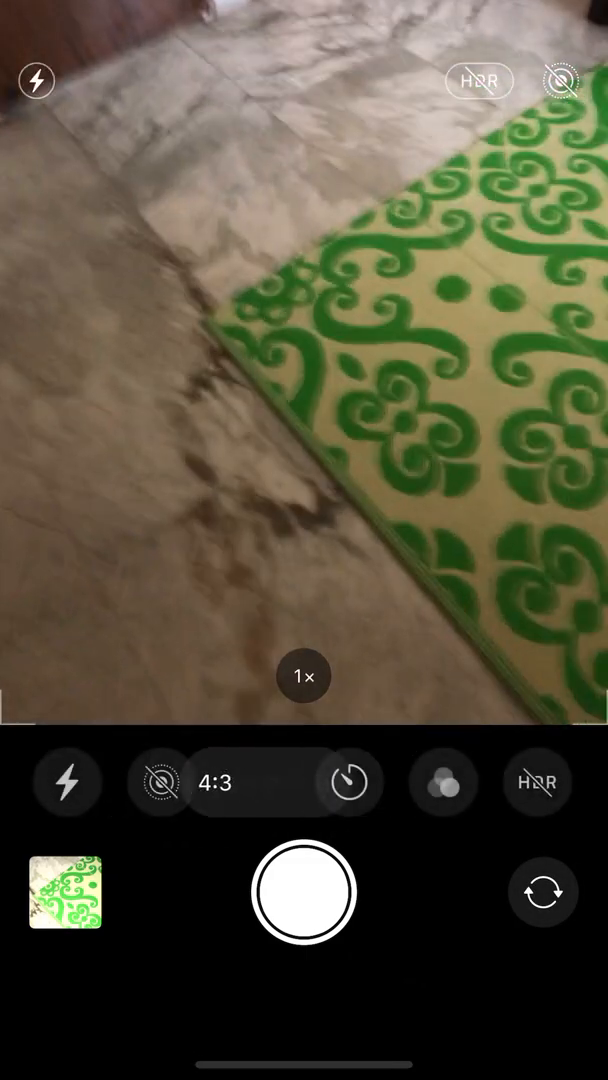
- Record a short QuickTake video of the carpet and stop it
{"action": "left_click", "coordinate": [303, 911]}
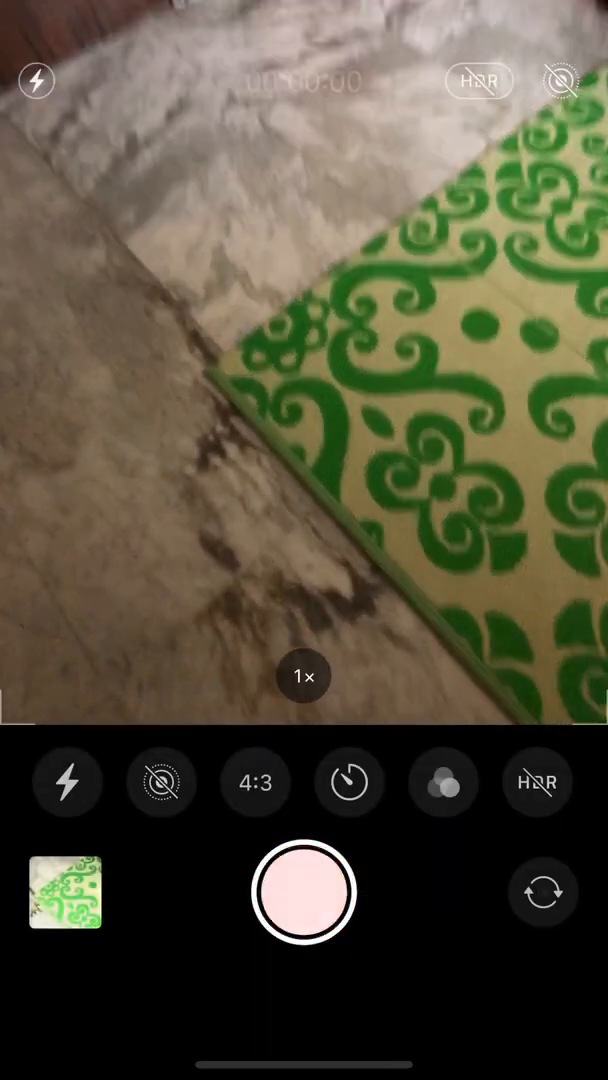
{"action": "left_click", "coordinate": [520, 545]}
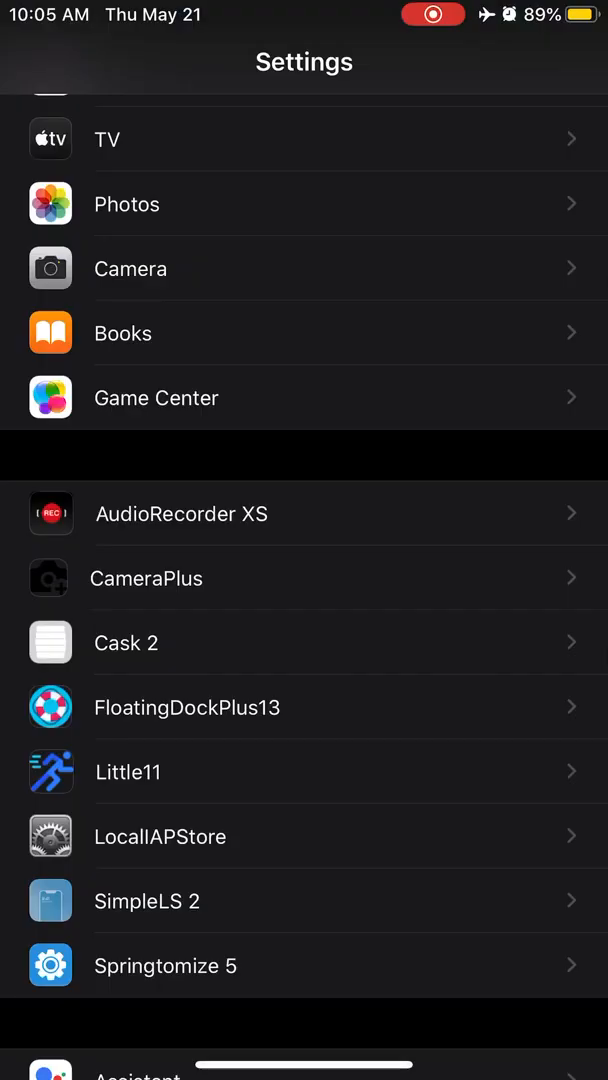
- Leave Camera for the home screen and reopen Settings on the installed tweaks list
{"action": "left_click", "coordinate": [186, 707]}
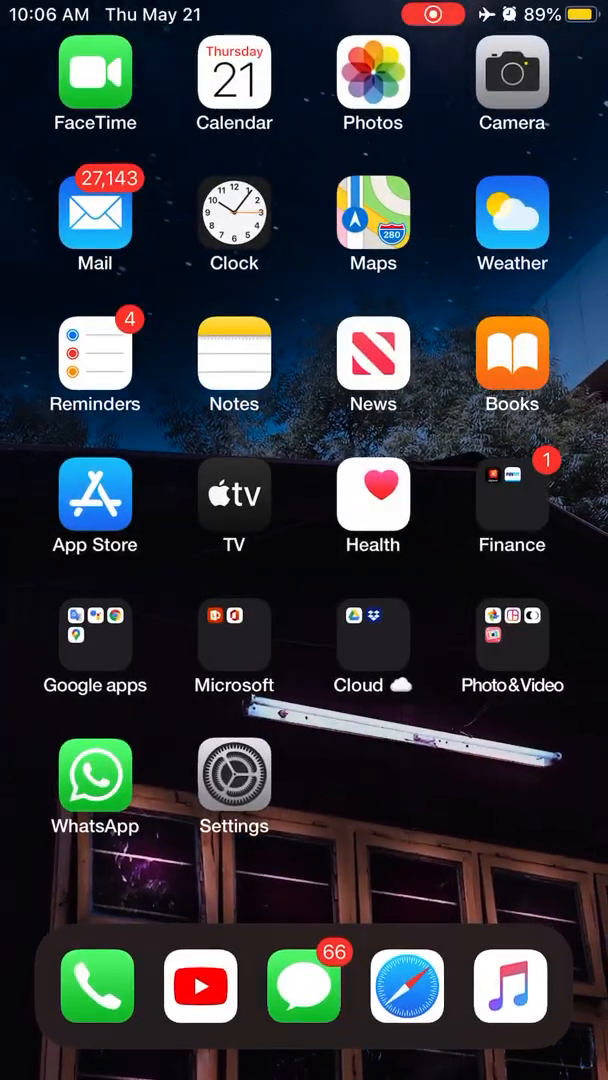
{"action": "left_click", "coordinate": [234, 775]}
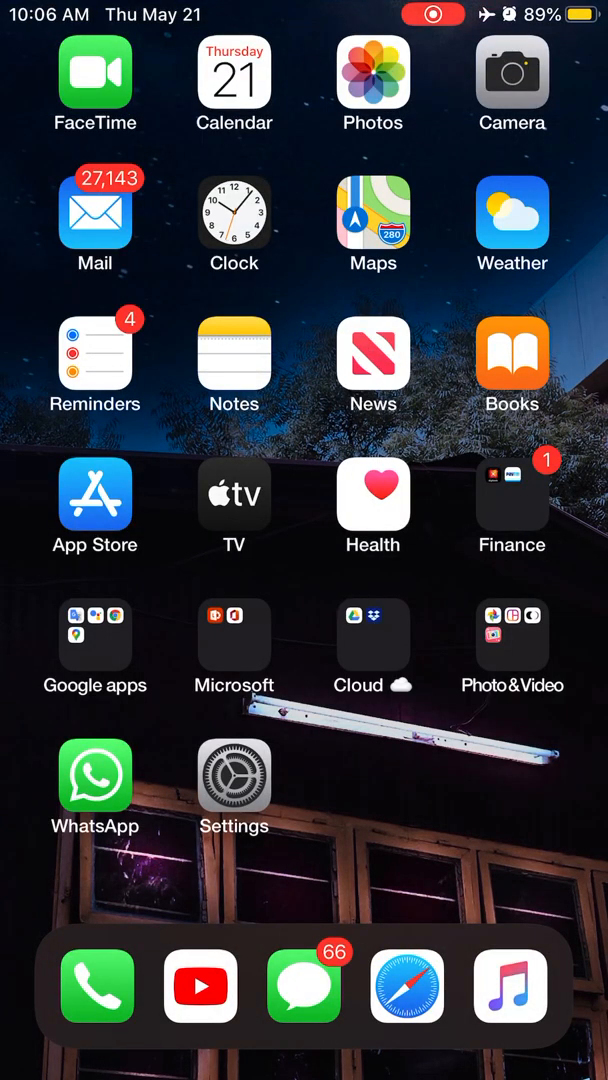
{"action": "left_click", "coordinate": [234, 779]}
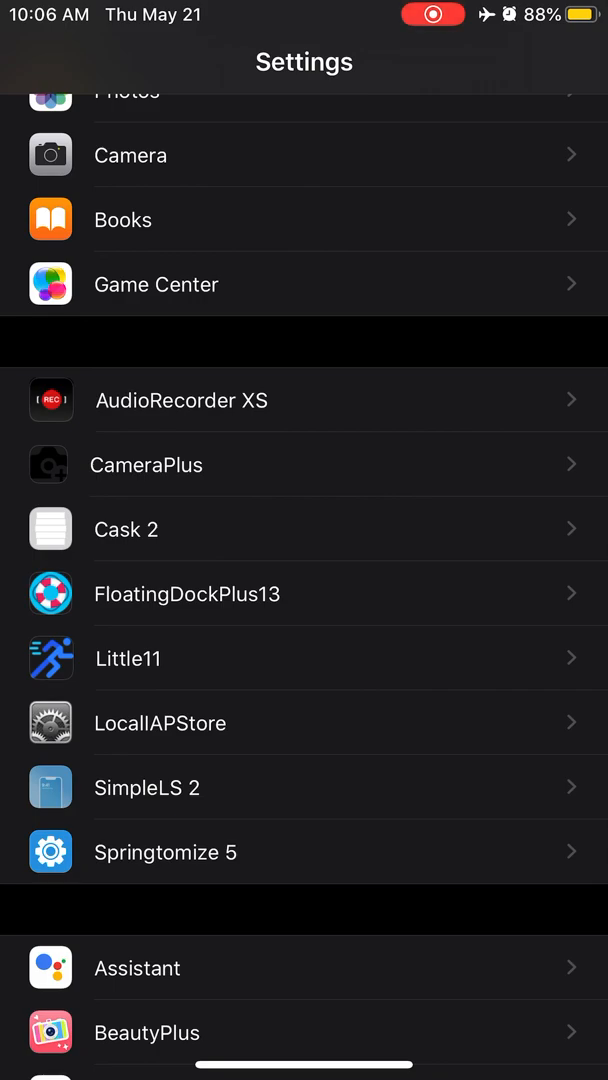
{"action": "left_click", "coordinate": [147, 787]}
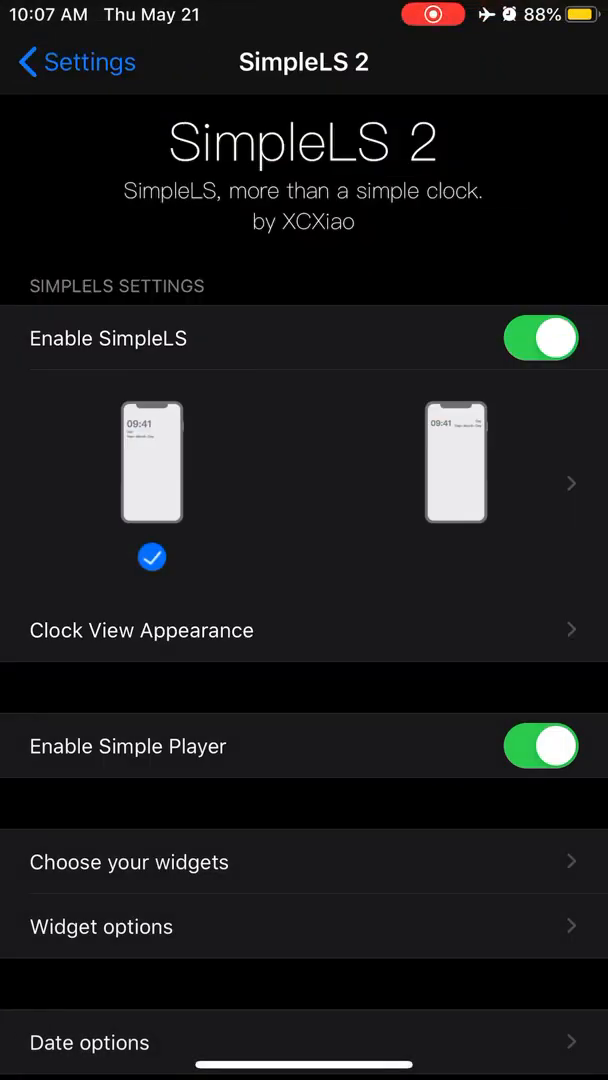
{"action": "left_click", "coordinate": [141, 630]}
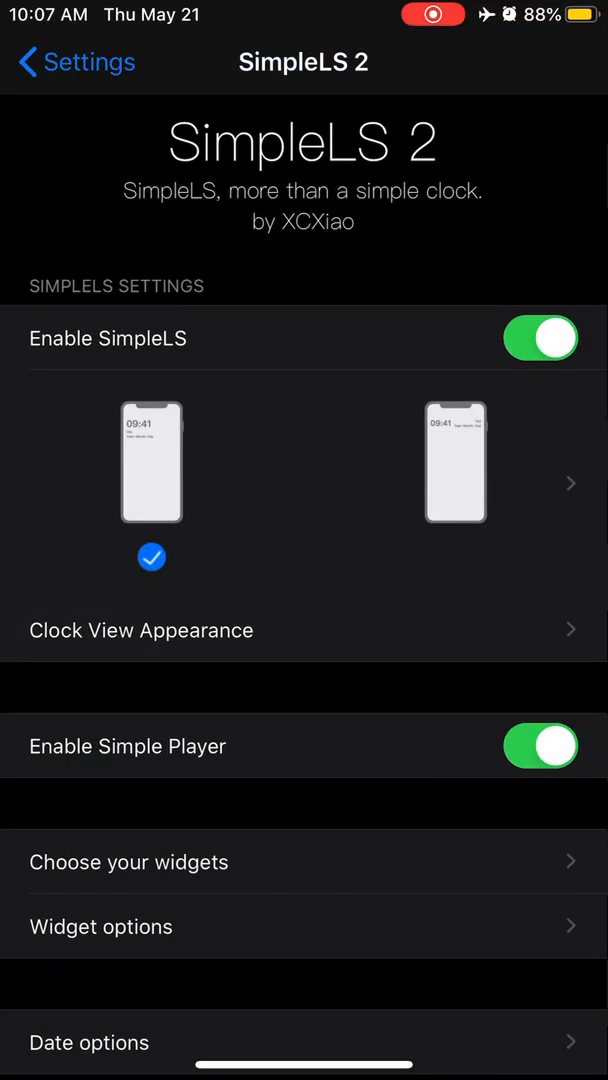
{"action": "left_click", "coordinate": [128, 861]}
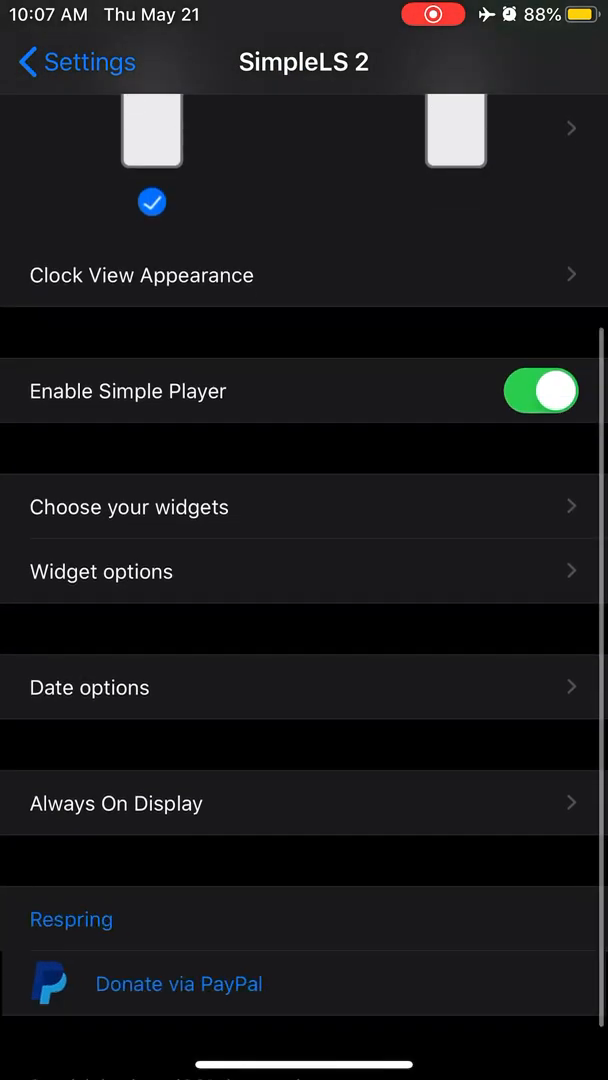
{"action": "left_click", "coordinate": [116, 803]}
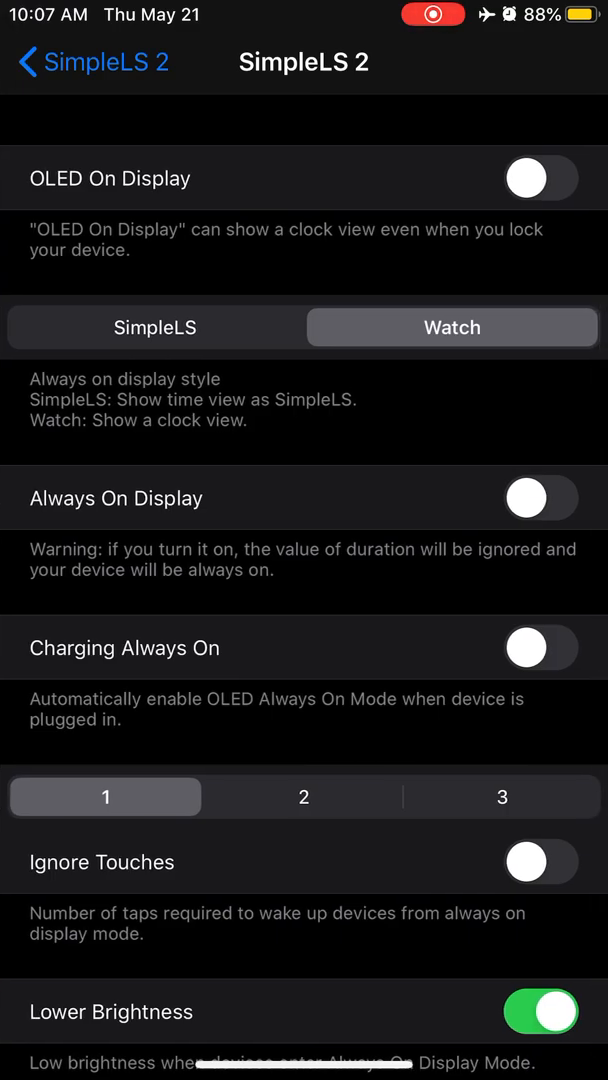
{"action": "scroll", "scroll_direction": "down", "scroll_amount": 3}
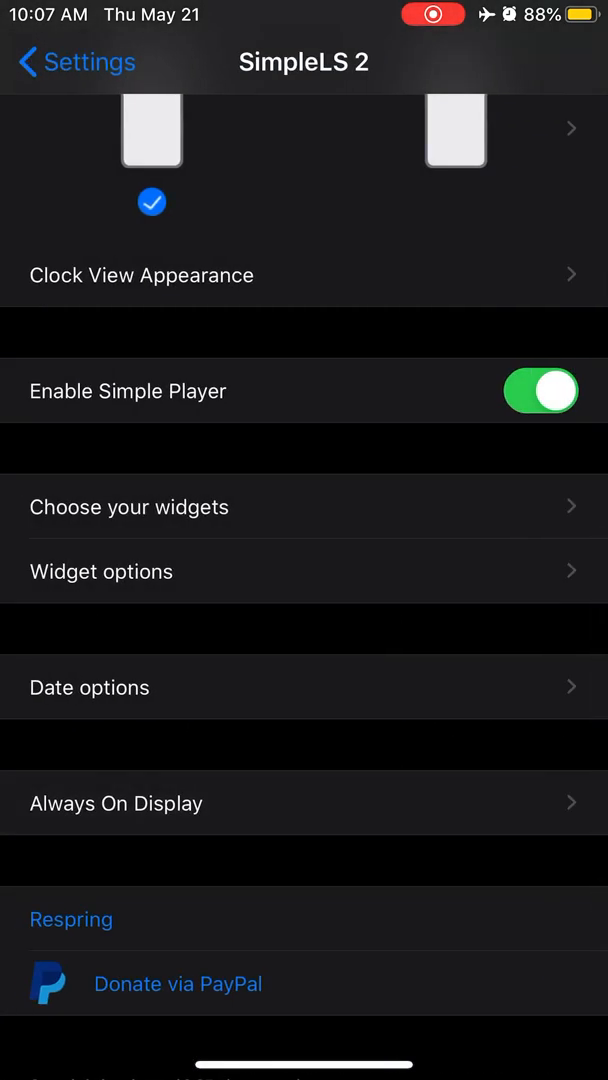
{"action": "scroll", "scroll_direction": "down", "scroll_amount": 3}
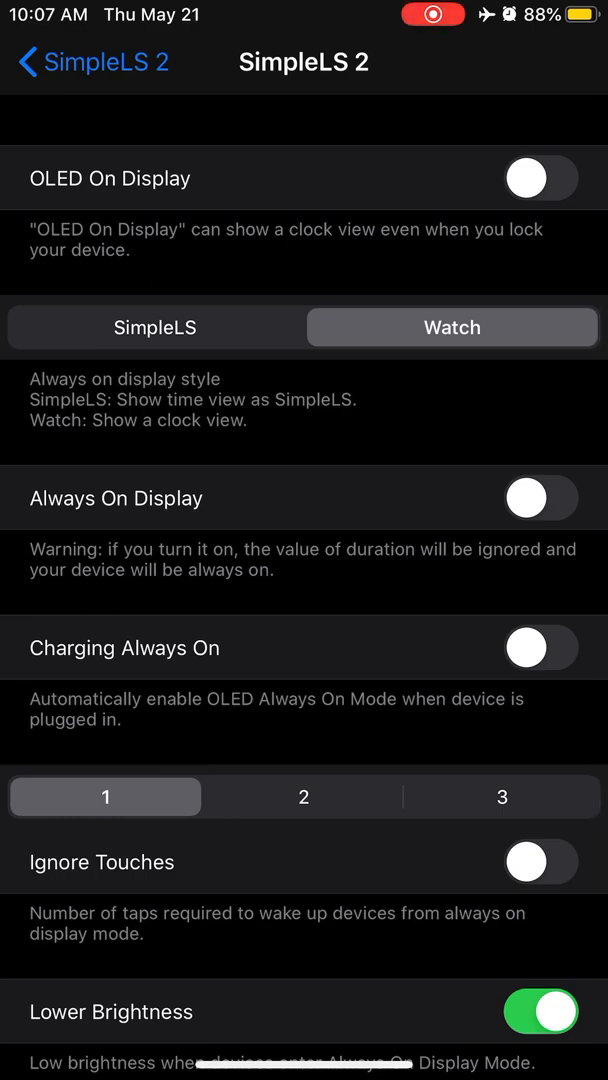
{"action": "left_click", "coordinate": [40, 62]}
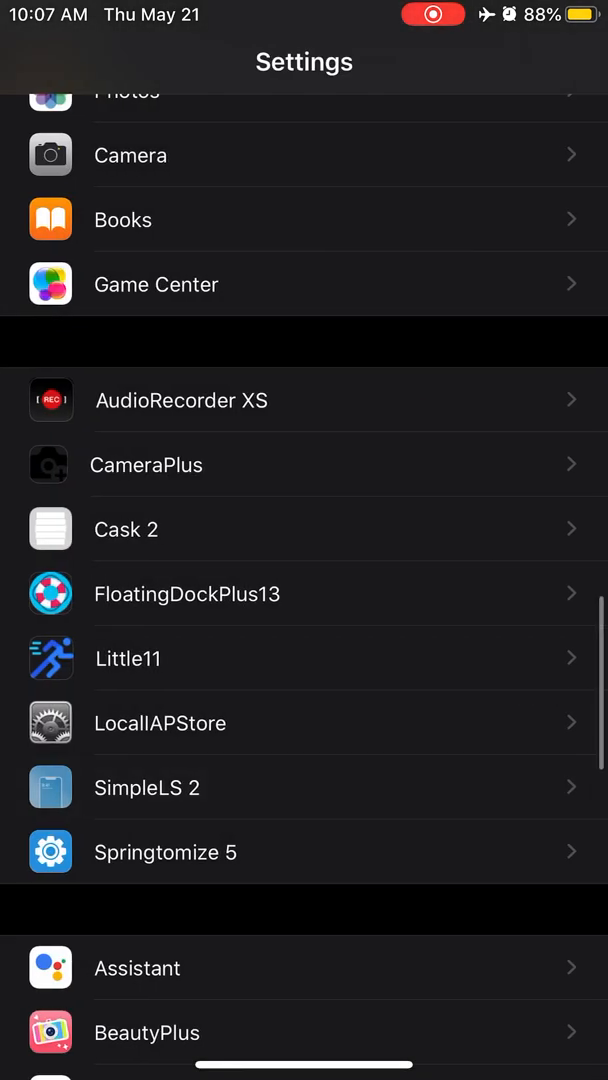
- View Springtomize 5's Icons and Dock Settings options, then return to its main page
{"action": "left_click", "coordinate": [165, 852]}
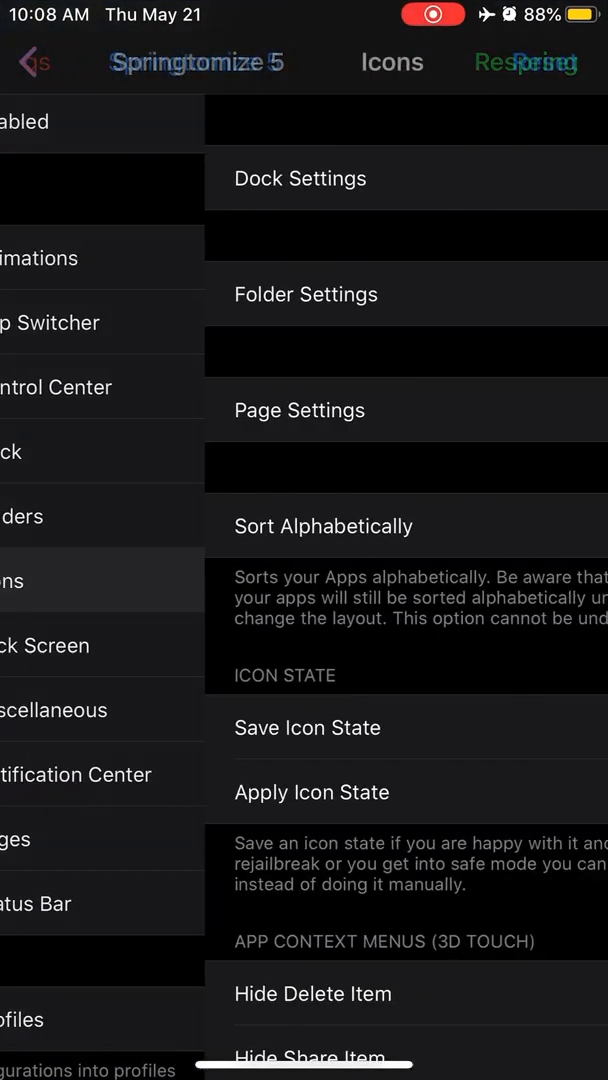
{"action": "left_click", "coordinate": [299, 410]}
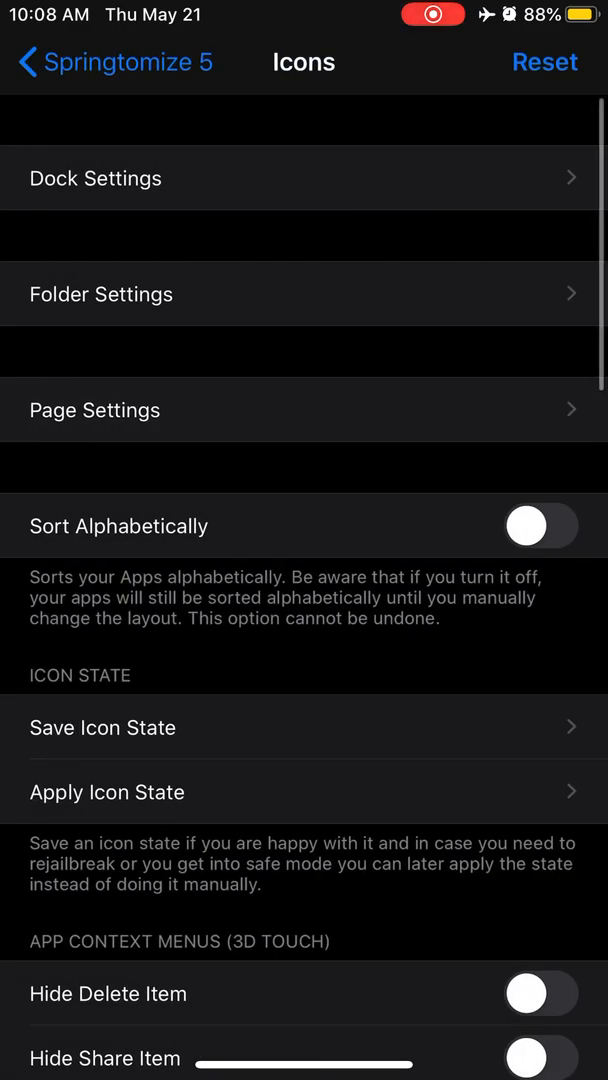
{"action": "left_click", "coordinate": [95, 178]}
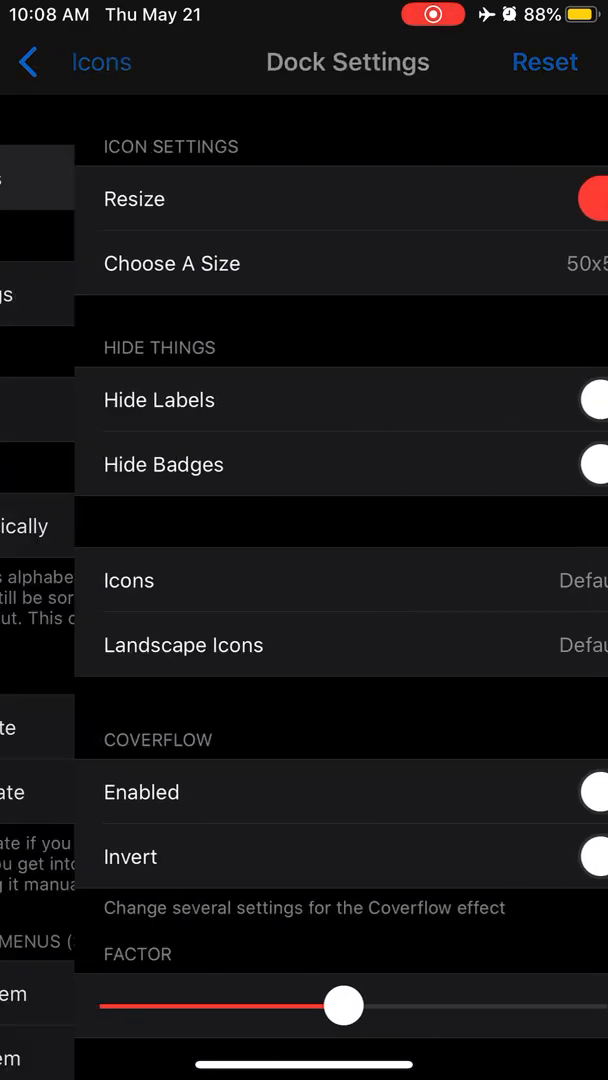
{"action": "left_click", "coordinate": [30, 62]}
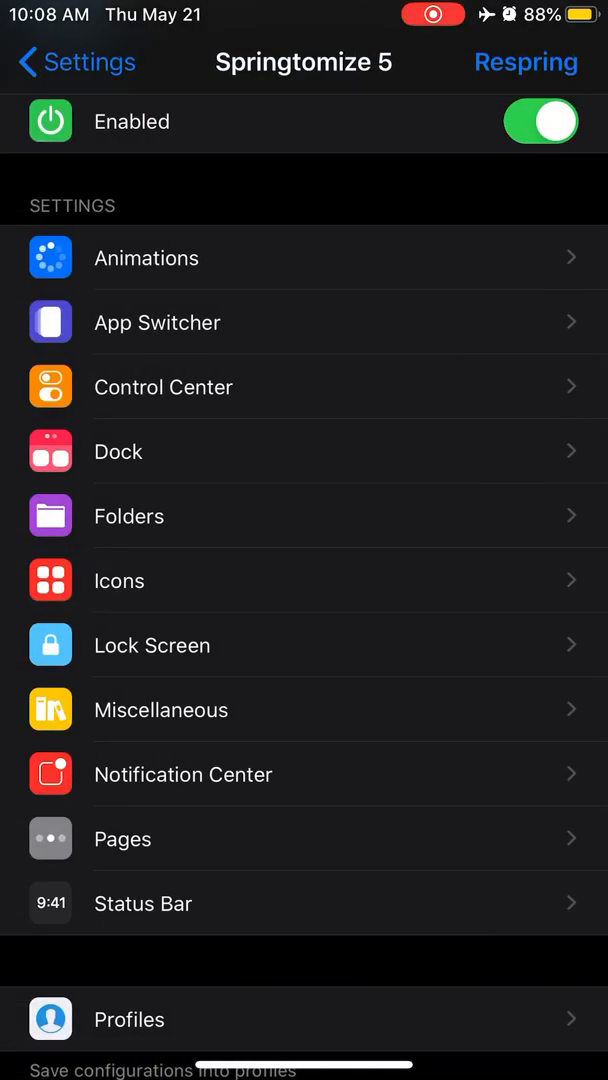
- Look through Springtomize 5's Pages options and its Lock Screen options
{"action": "left_click", "coordinate": [157, 322]}
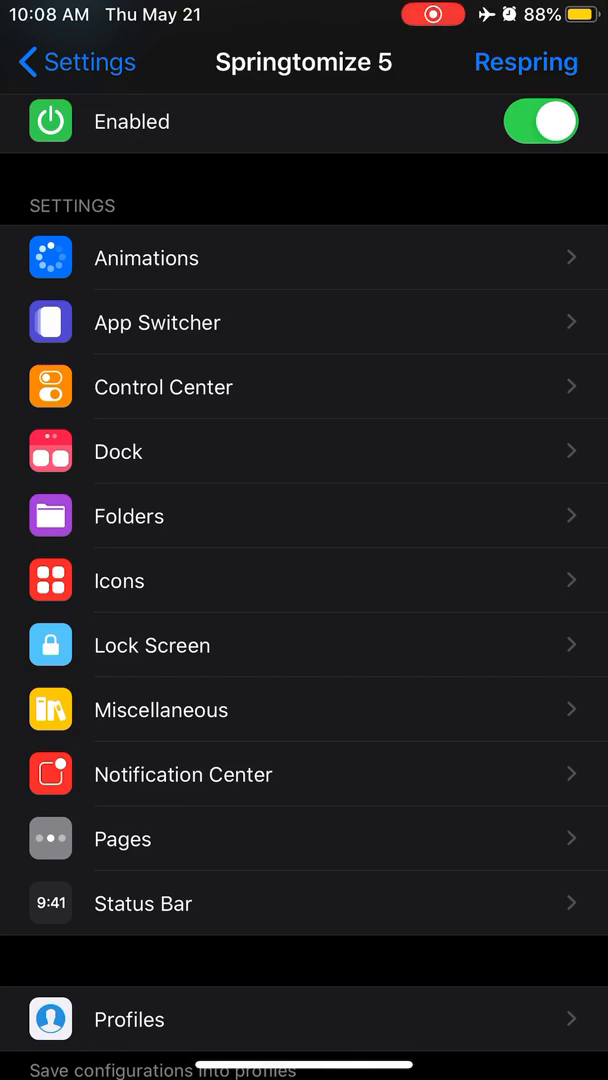
{"action": "left_click", "coordinate": [145, 257]}
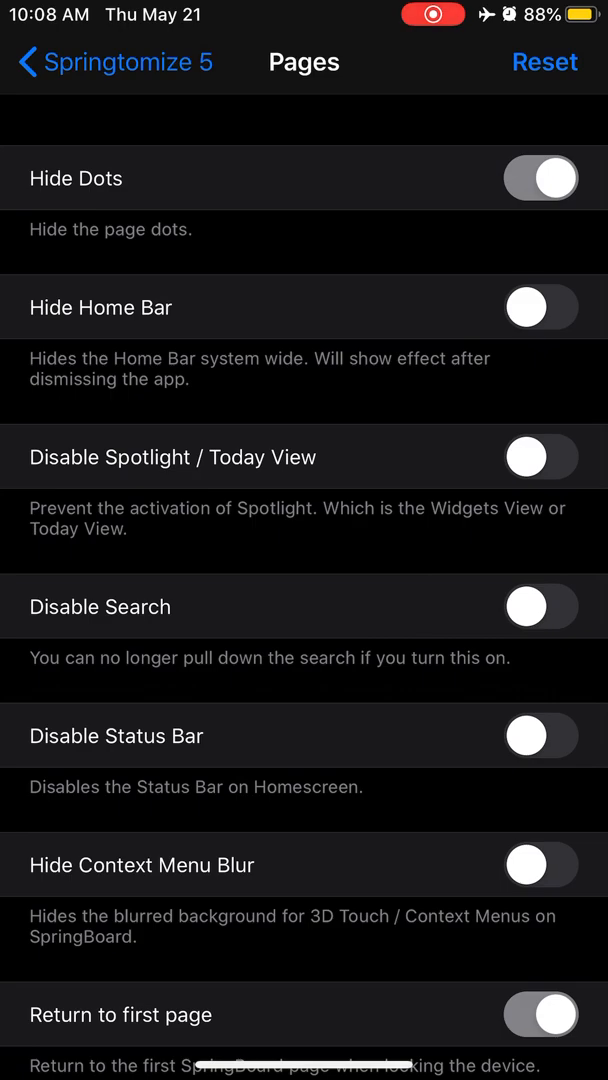
{"action": "left_click", "coordinate": [33, 62]}
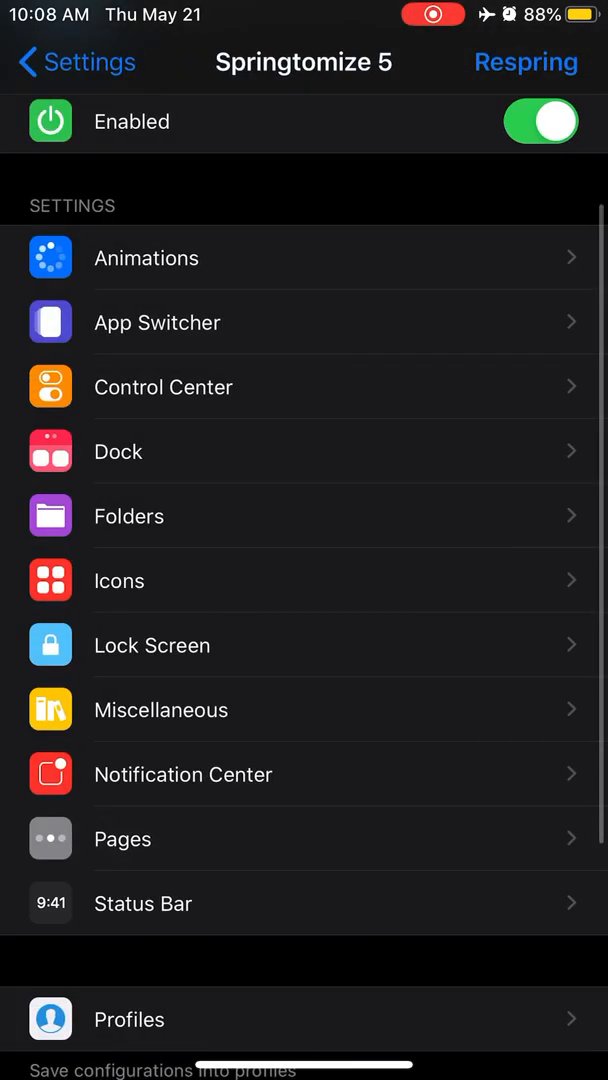
{"action": "left_click", "coordinate": [152, 645]}
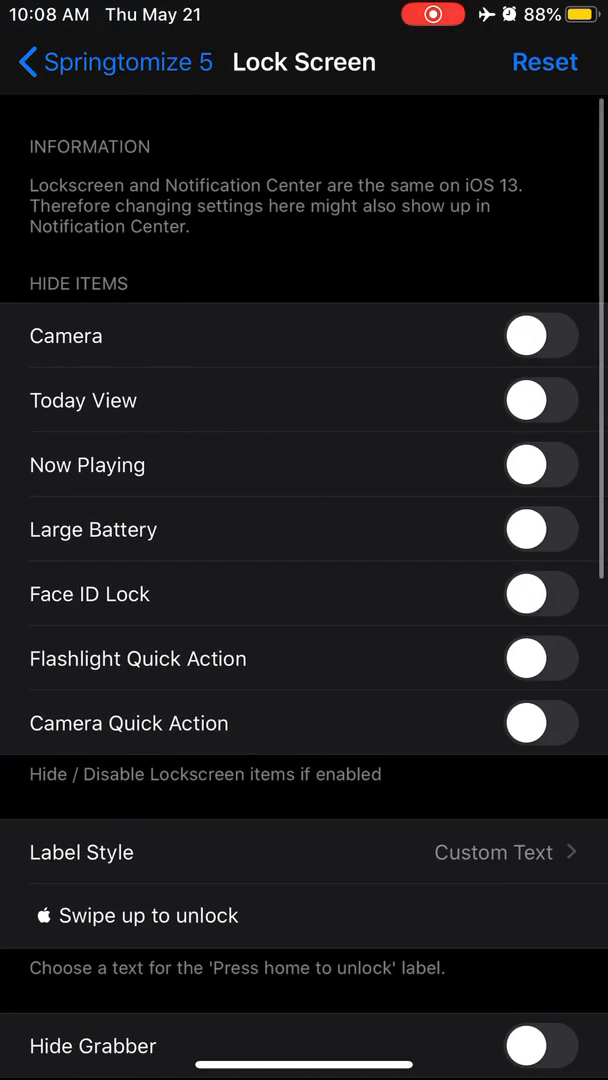
{"action": "scroll", "scroll_direction": "down", "scroll_amount": 3}
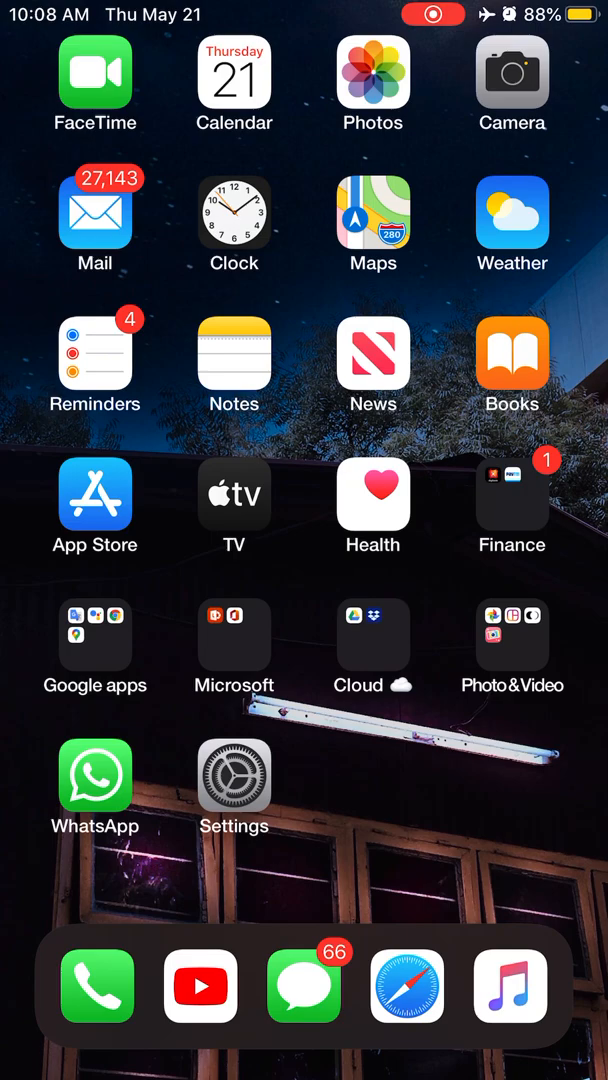
{"action": "scroll", "scroll_direction": "left", "scroll_amount": 3}
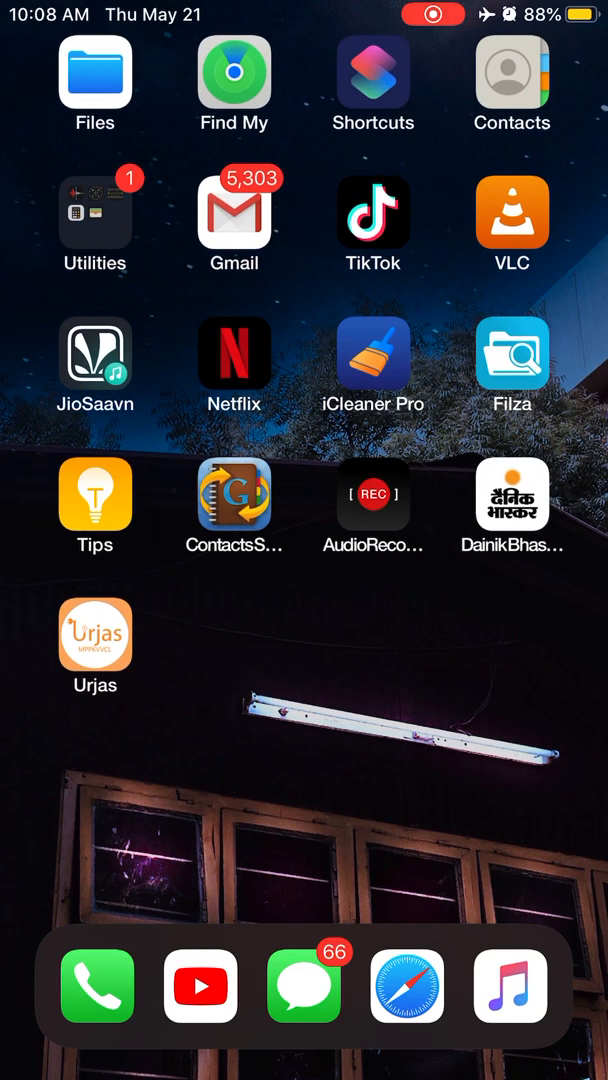
{"action": "scroll", "scroll_direction": "left", "scroll_amount": 3}
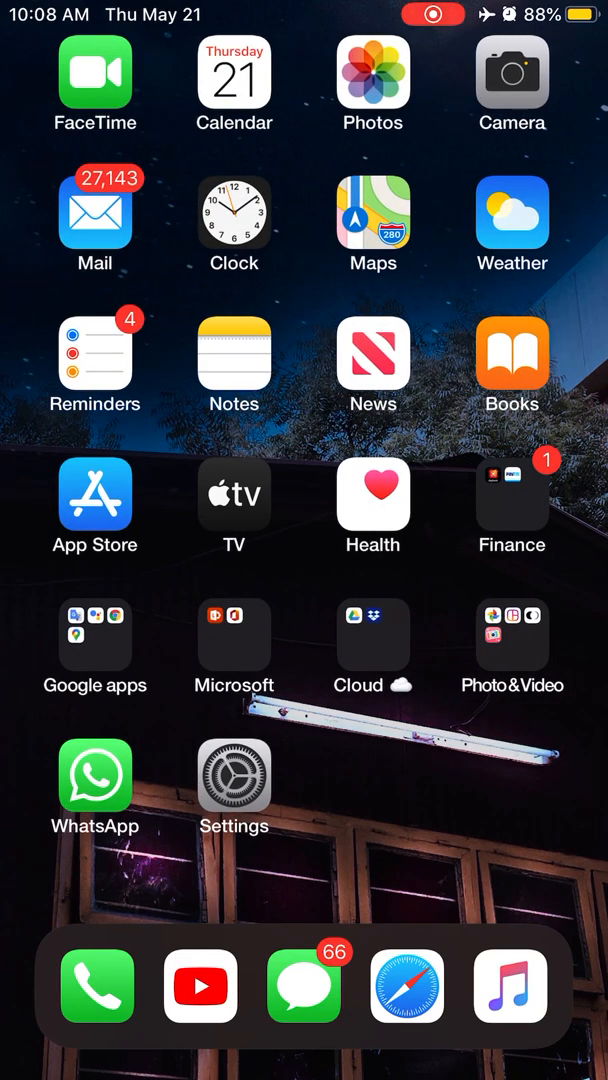